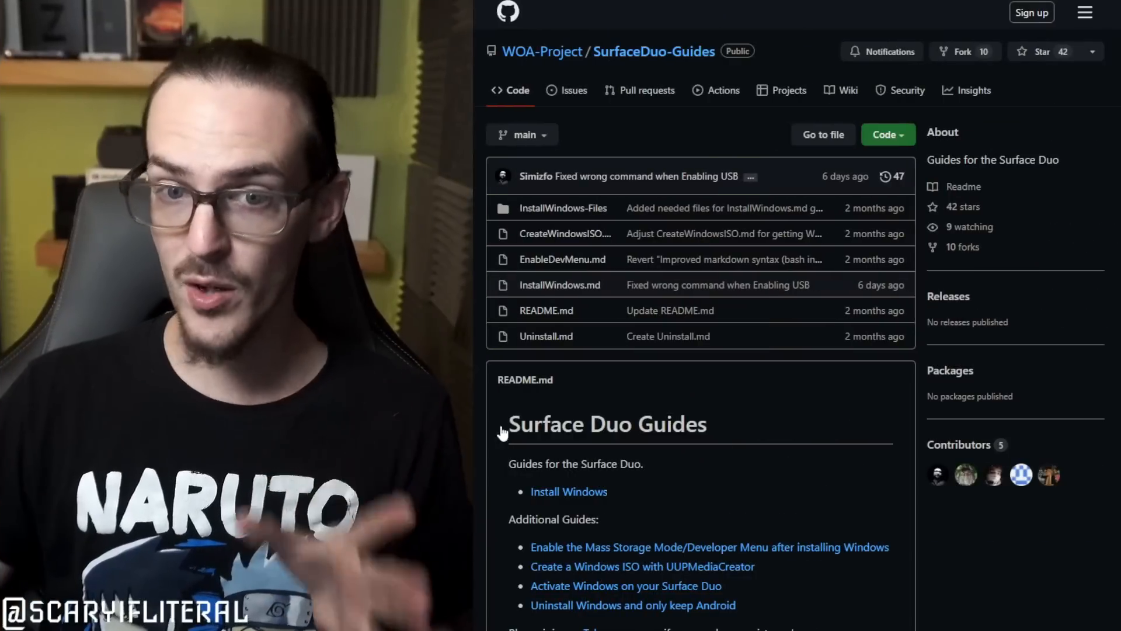
mouse_move(783, 468)
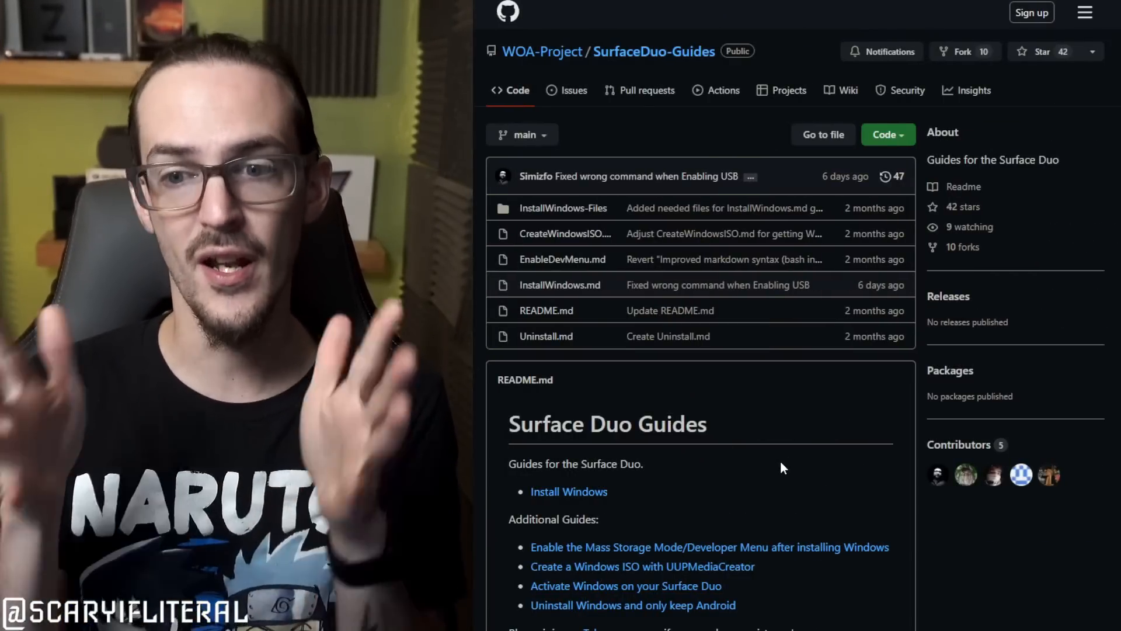
Bring up the 'itshappening' tweet with the Surface Duo booting Windows photo and highlight its caption
scroll(down, 3)
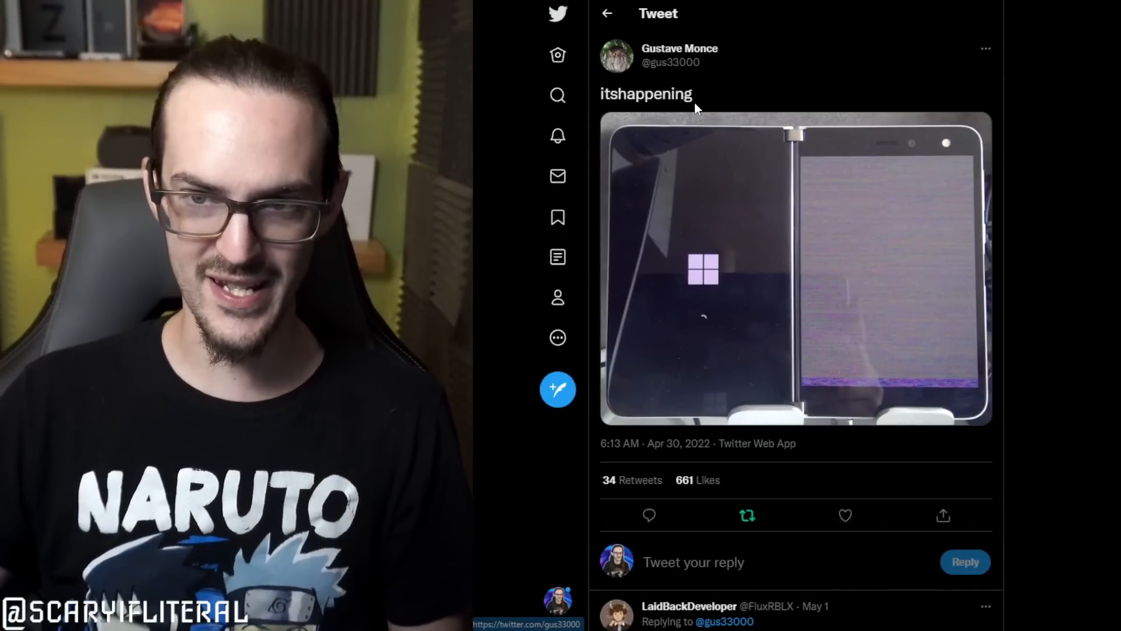
double_click(645, 93)
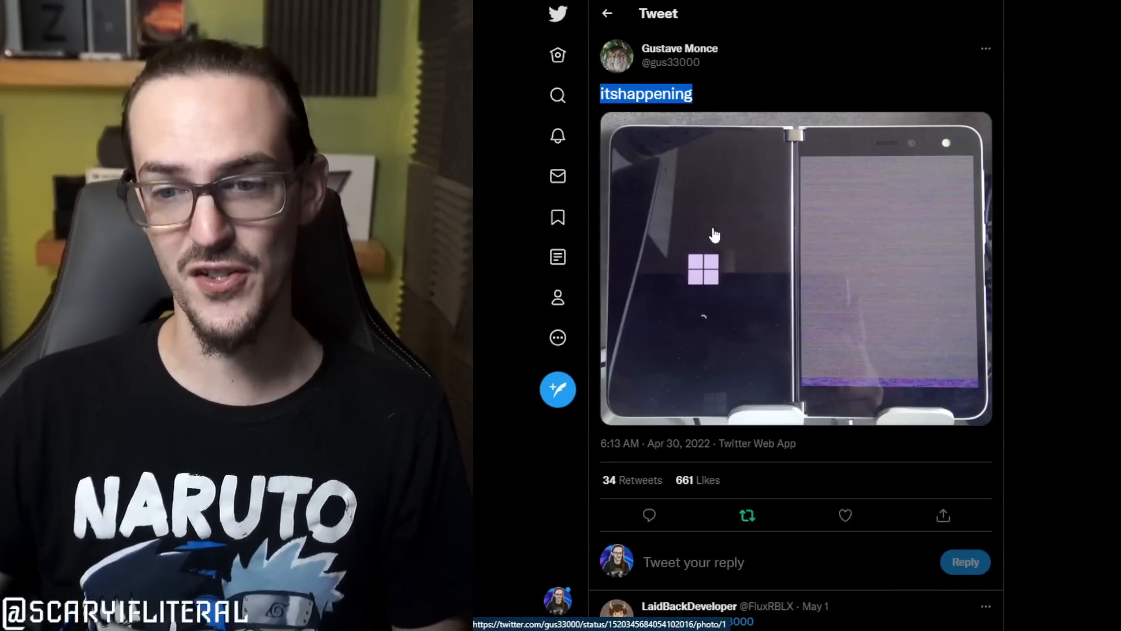
mouse_move(933, 381)
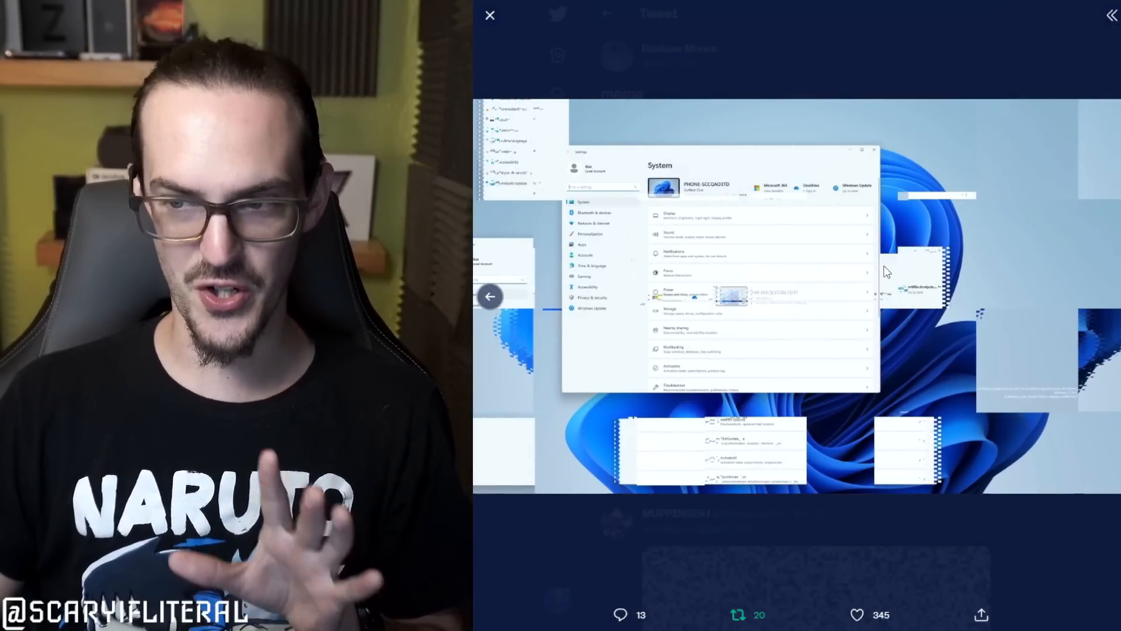
mouse_move(671, 93)
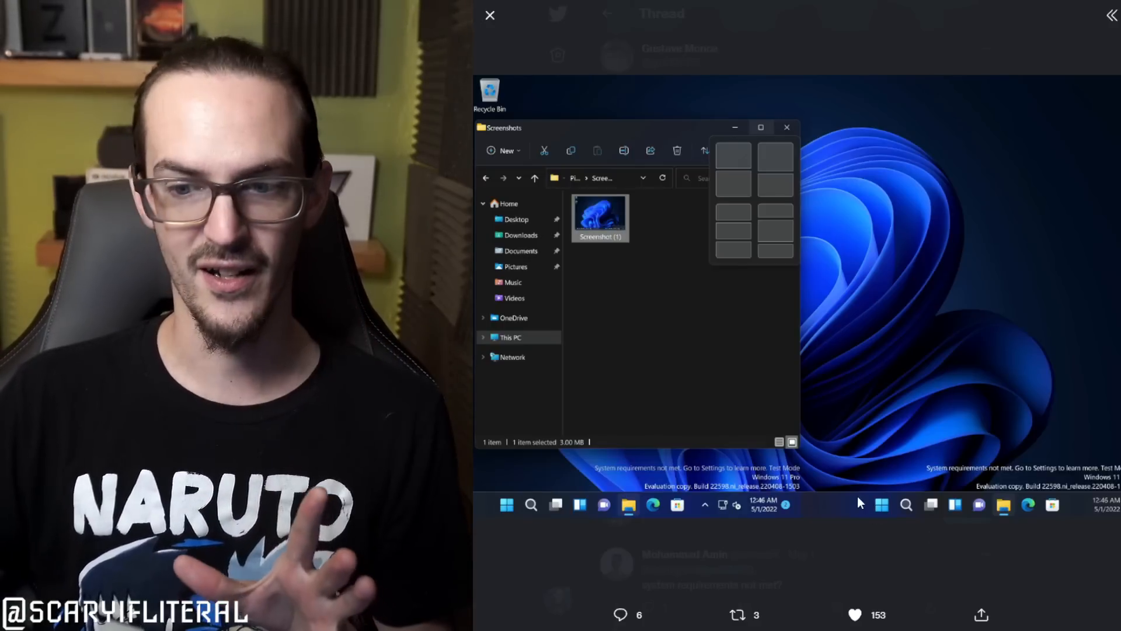
mouse_move(826, 379)
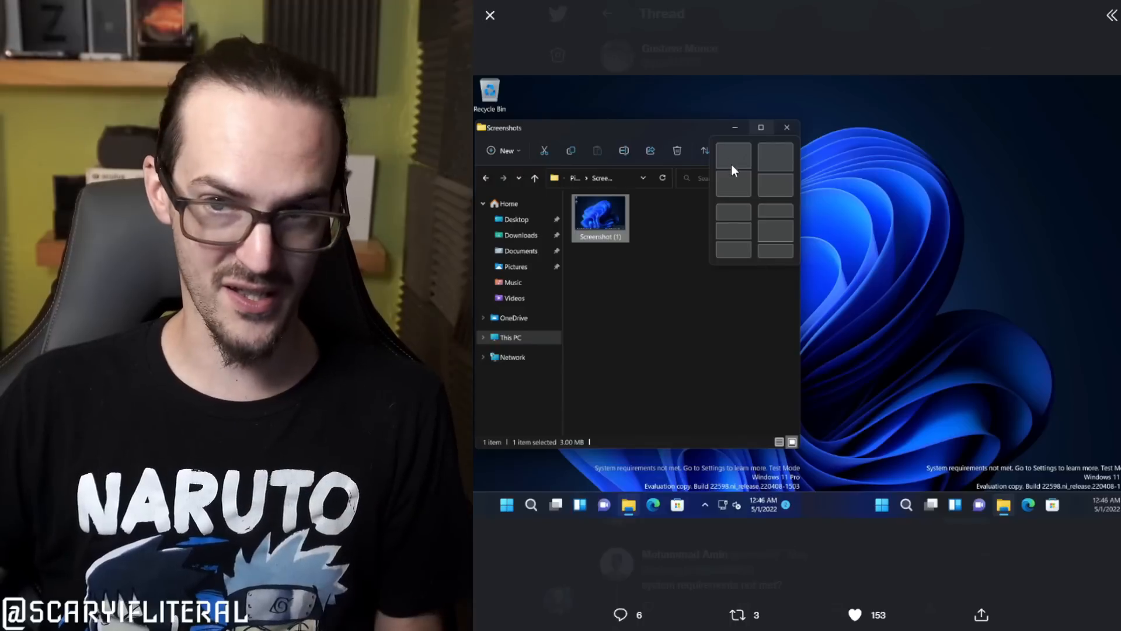
mouse_move(783, 208)
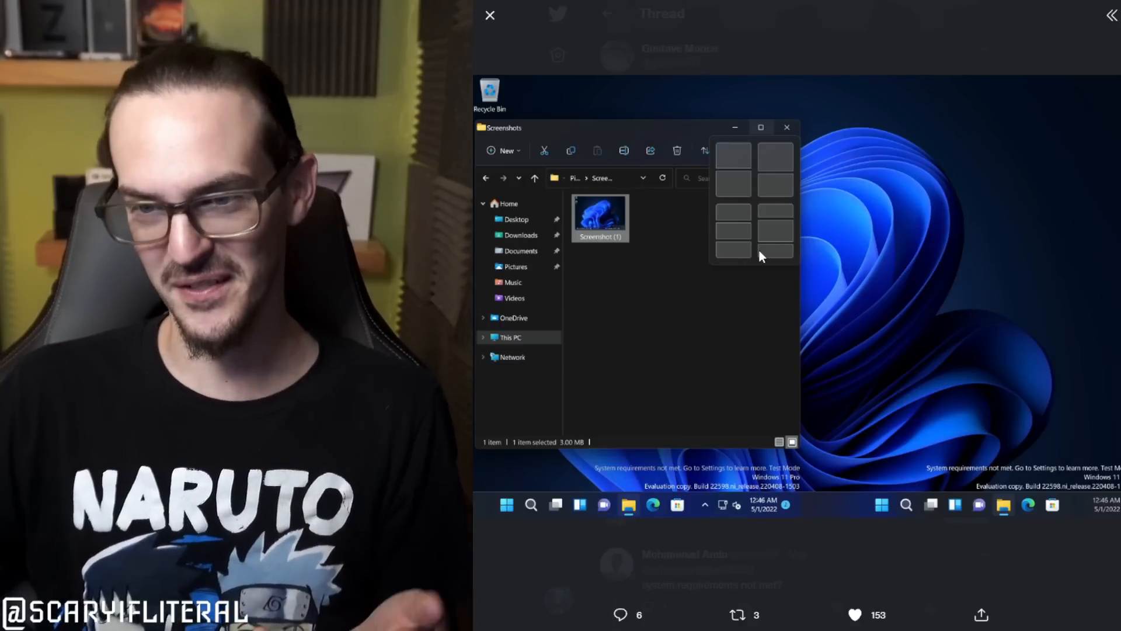
mouse_move(759, 374)
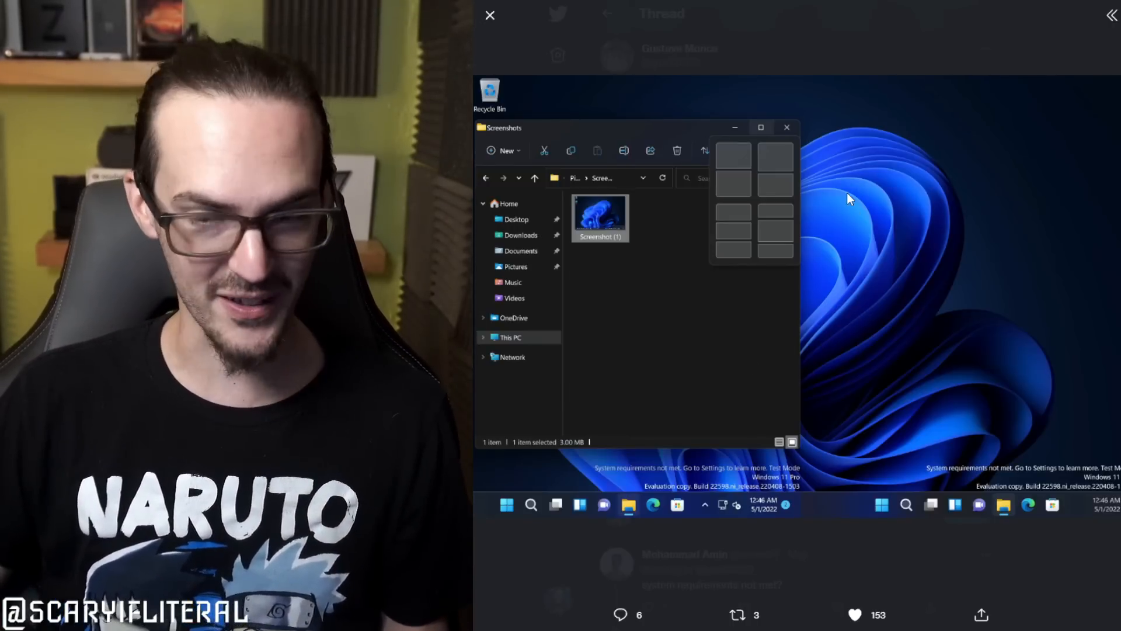
mouse_move(892, 426)
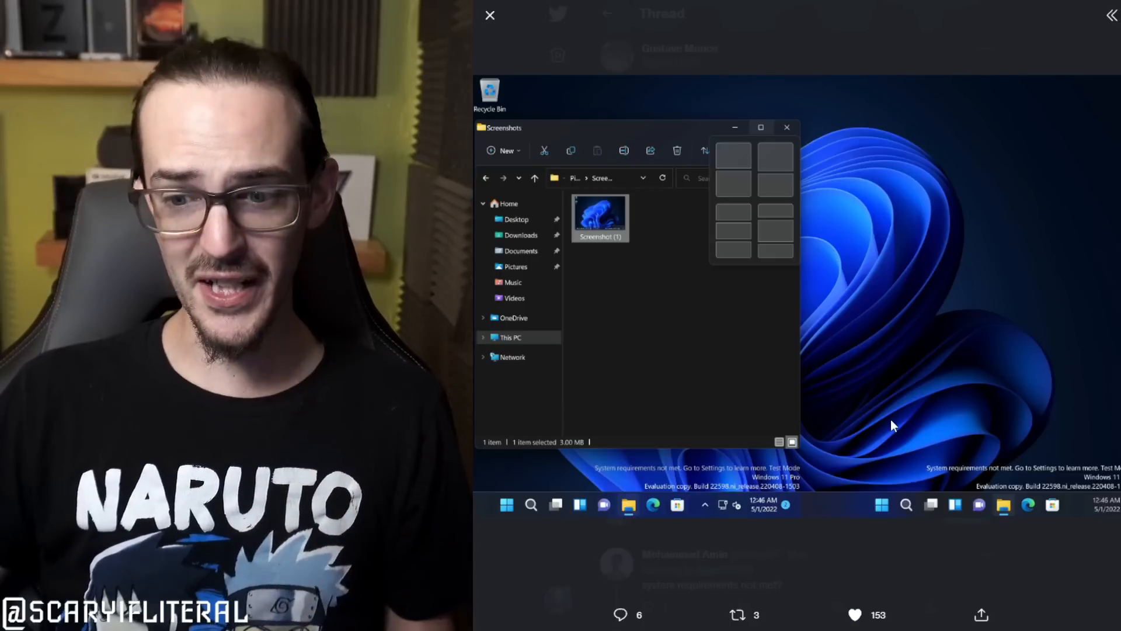
mouse_move(898, 418)
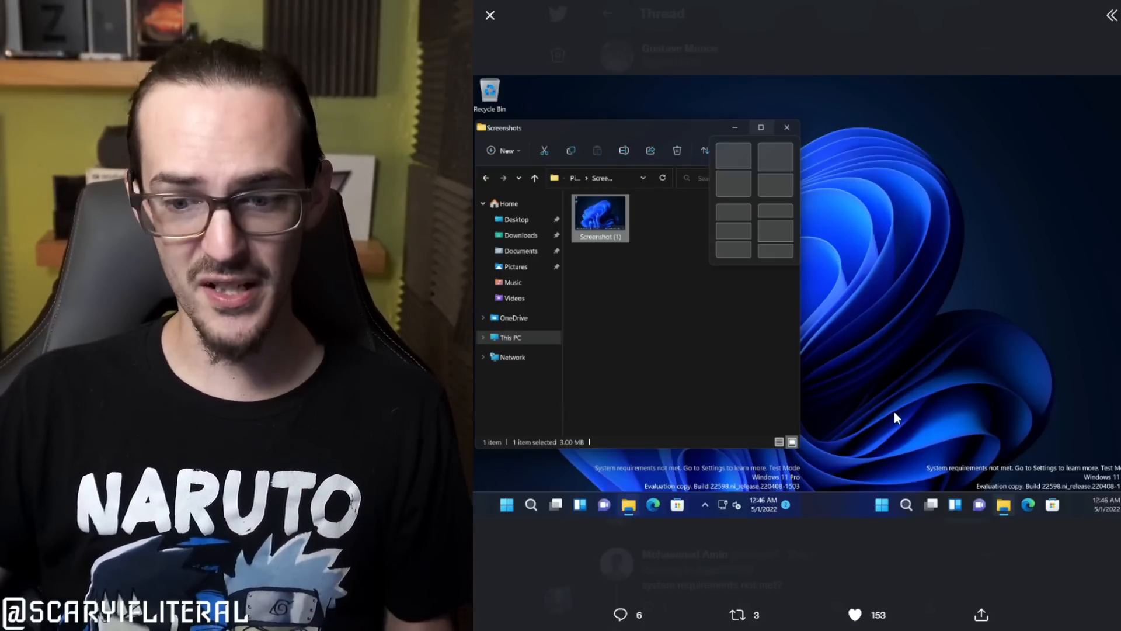
mouse_move(715, 34)
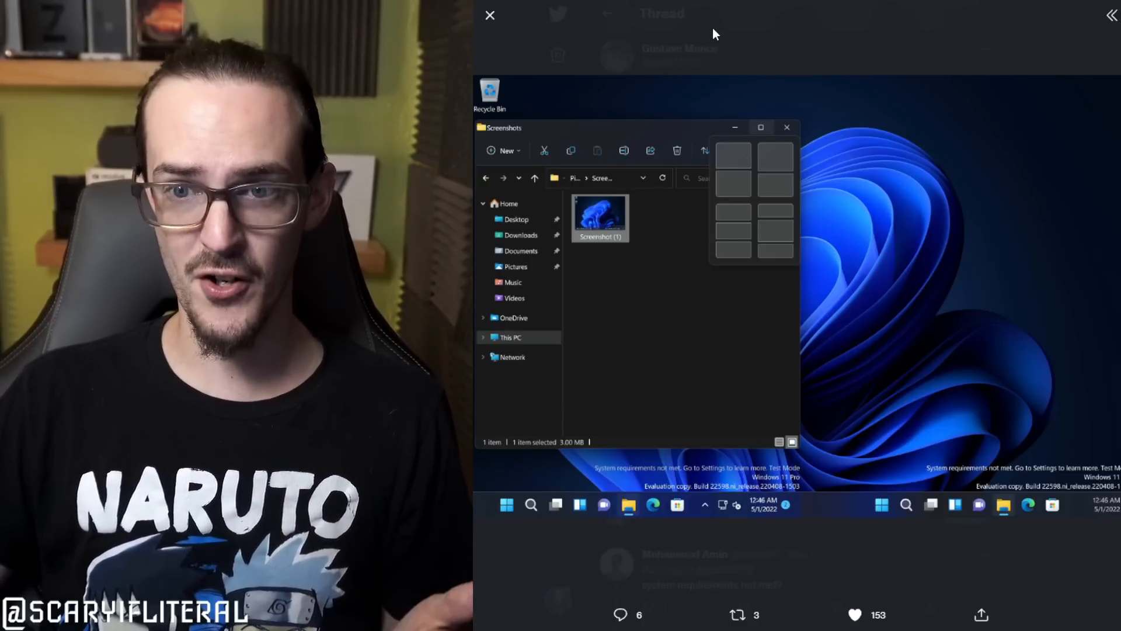
Leave the screenshot viewer and view the second Duo photo showing Calculator and File Explorer full size
click(489, 14)
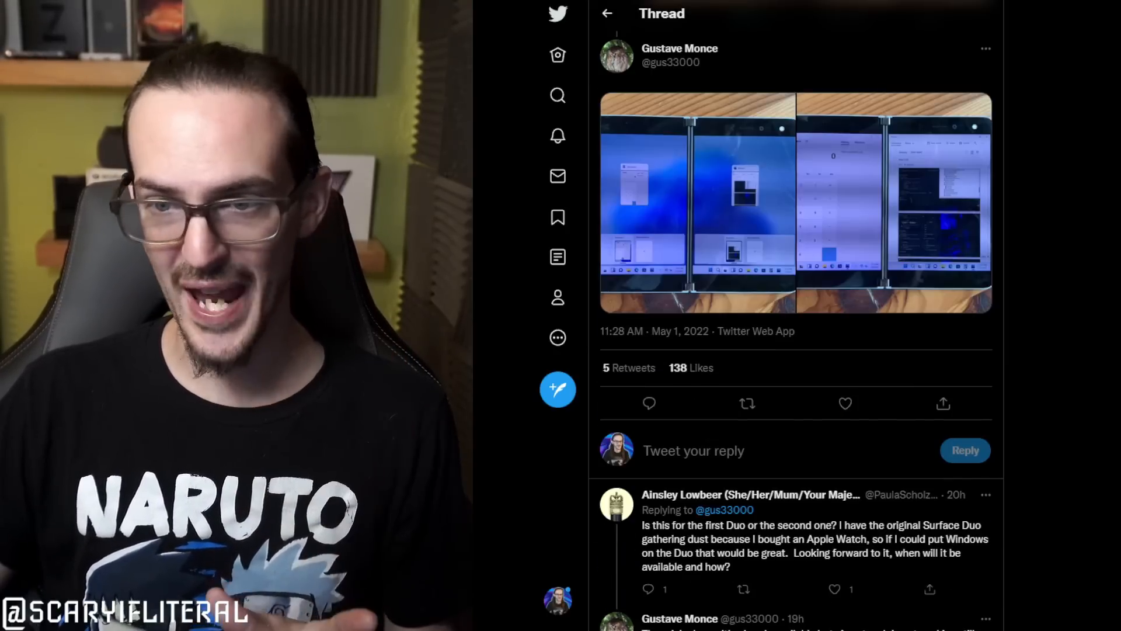
click(697, 202)
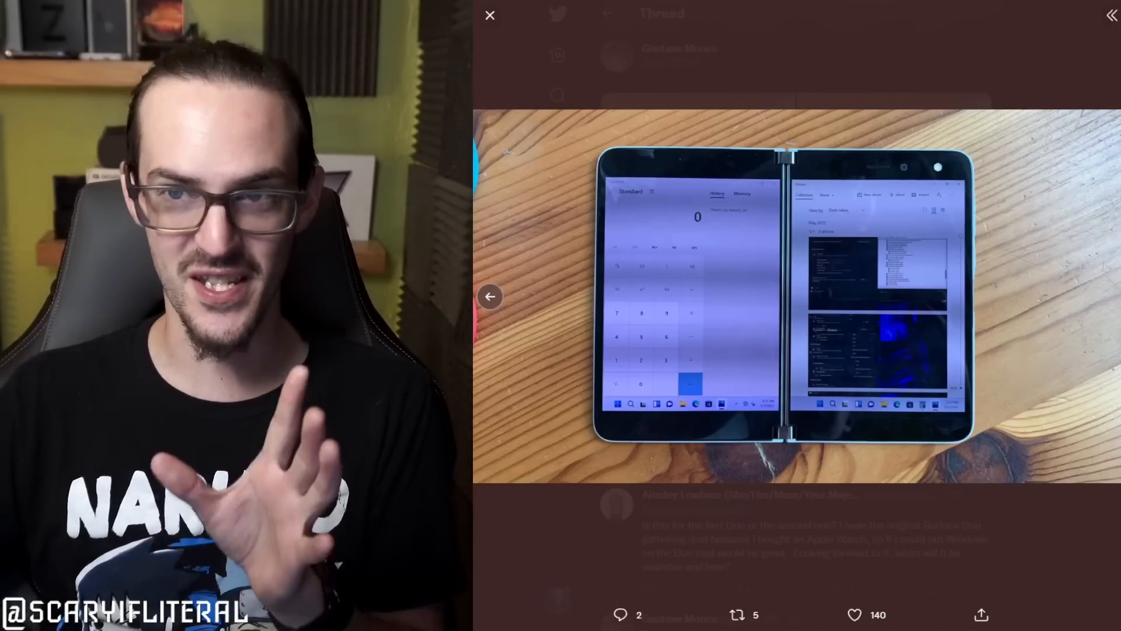
Close the full-size Duo photo to return toward the 'A bit glitchy, but here we go' video tweet
click(489, 14)
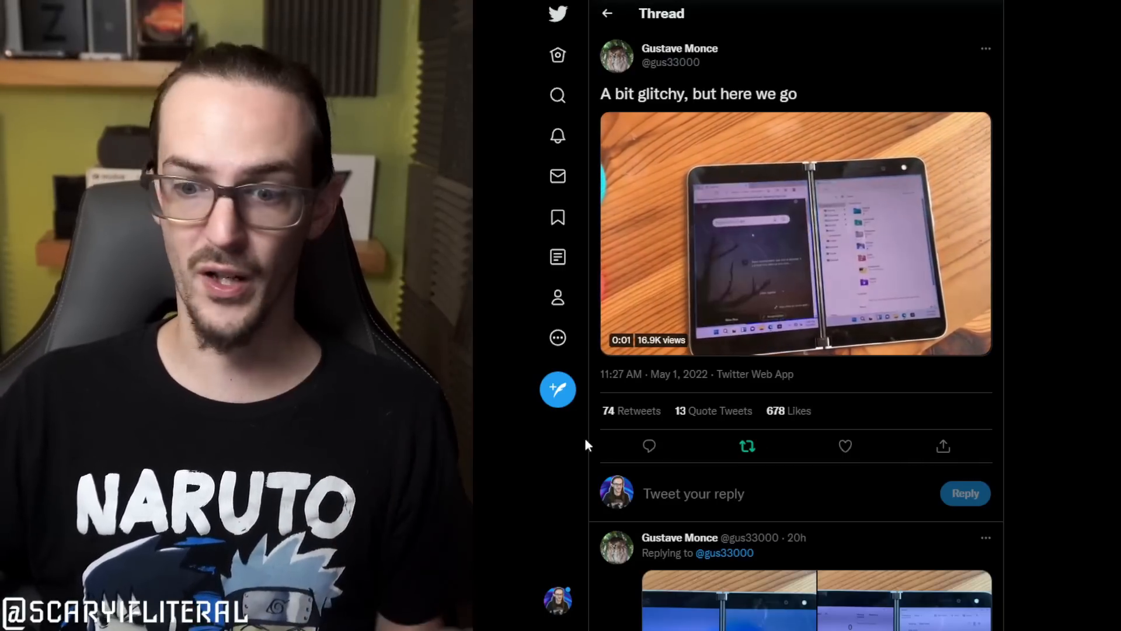
View the dual-screen test app photo showing Pane 1 and Pane 2 full size, then close it
click(795, 232)
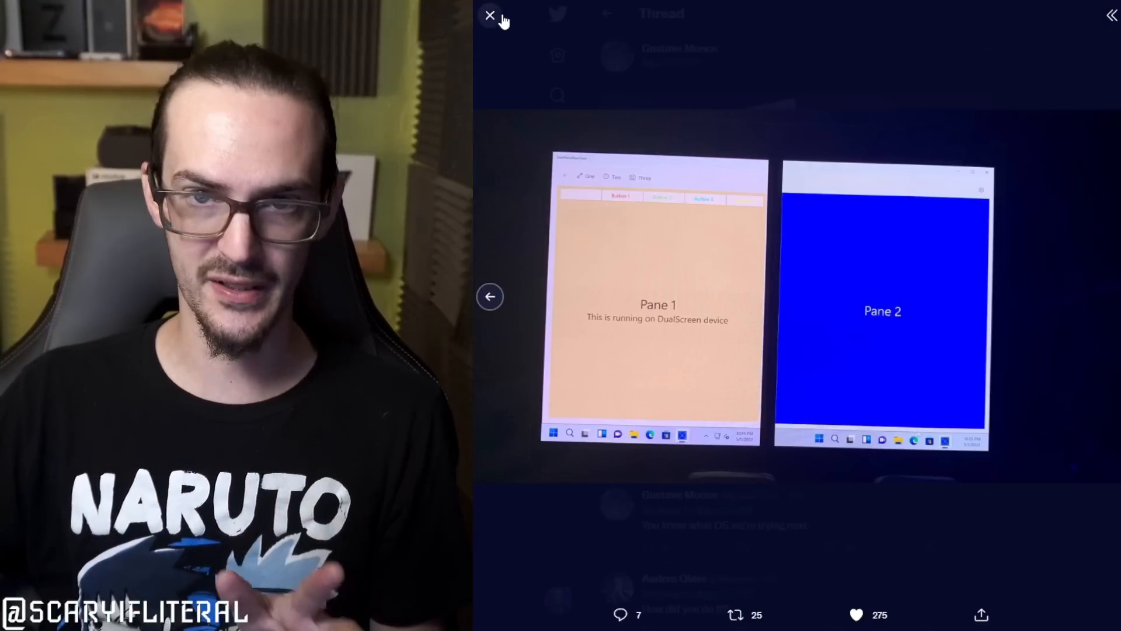
click(490, 14)
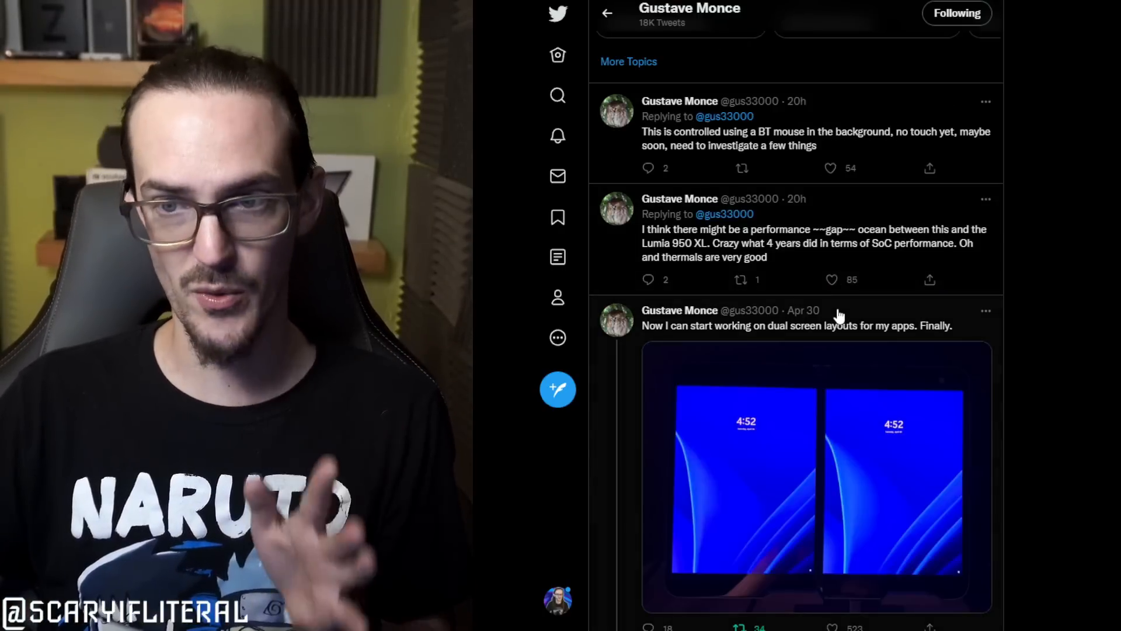
Open the 'You know what OS we're trying next.' thread and read replies guessing SteamOS, Windows 7 and MacOS
scroll(down, 3)
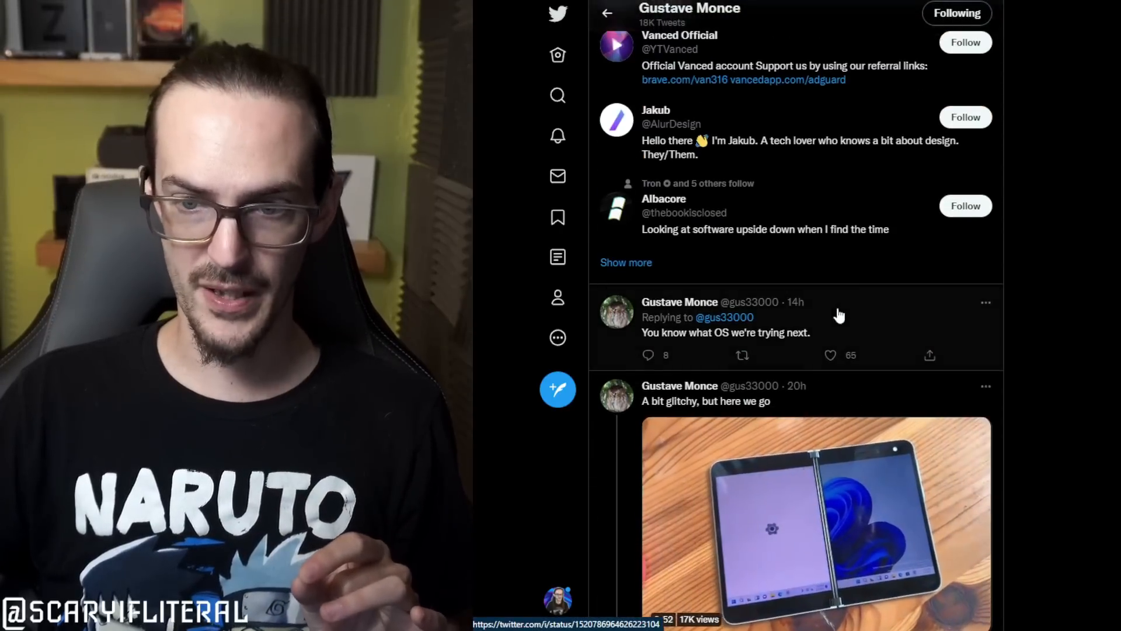
click(725, 331)
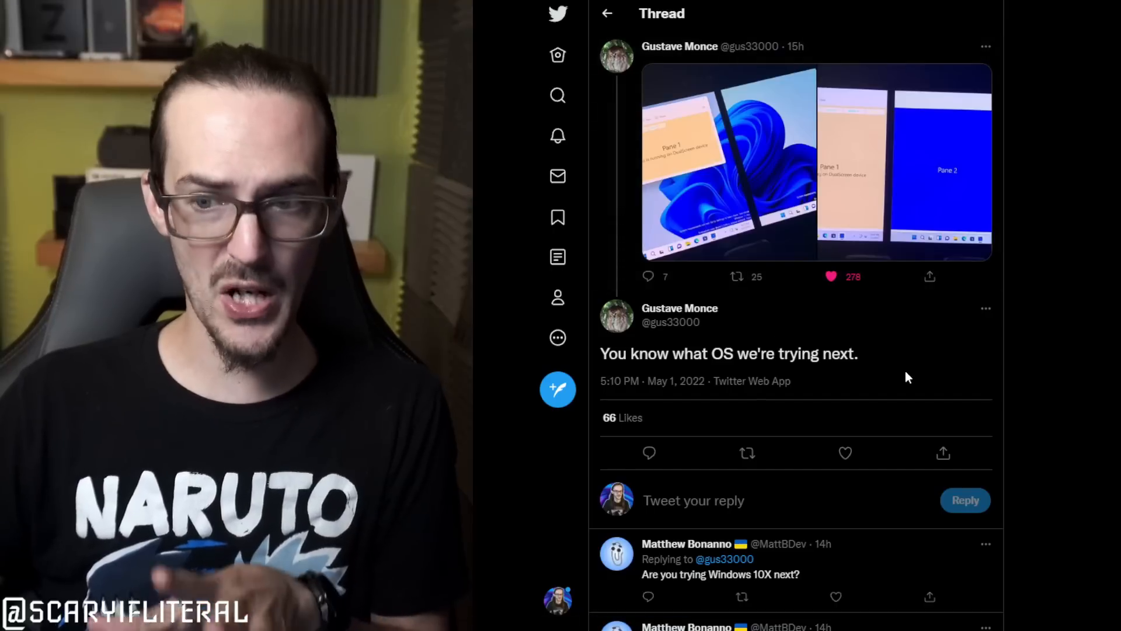
scroll(down, 3)
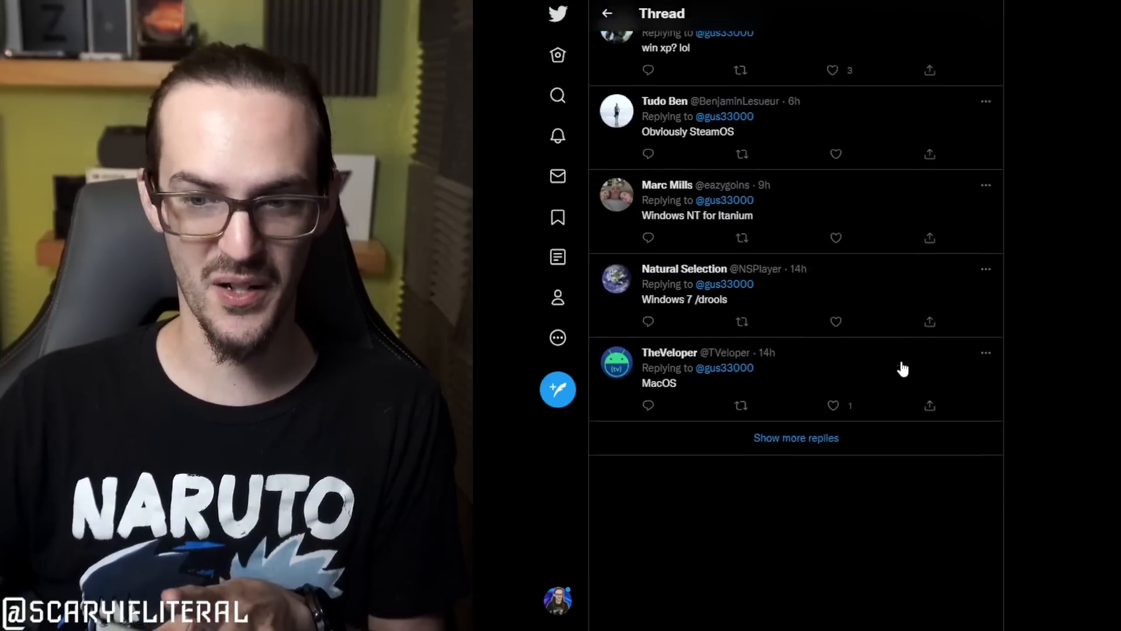